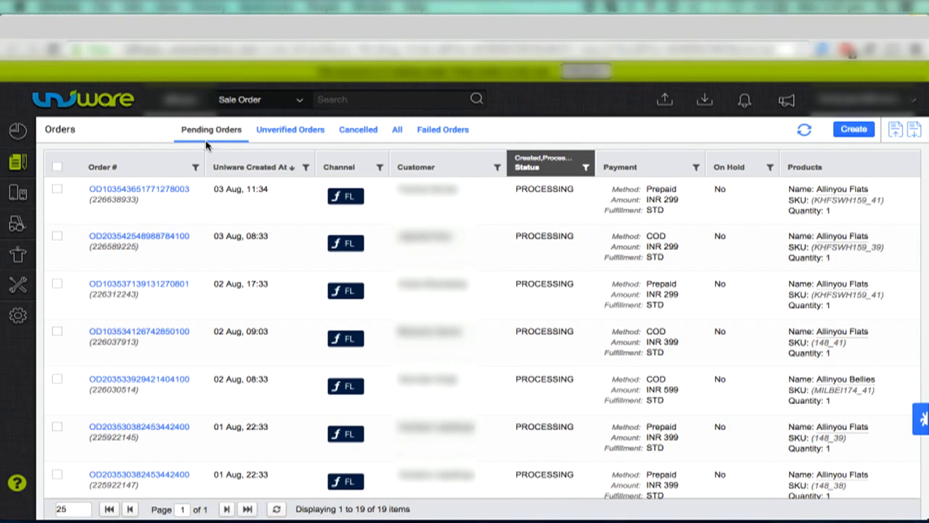
mouse_move(245, 150)
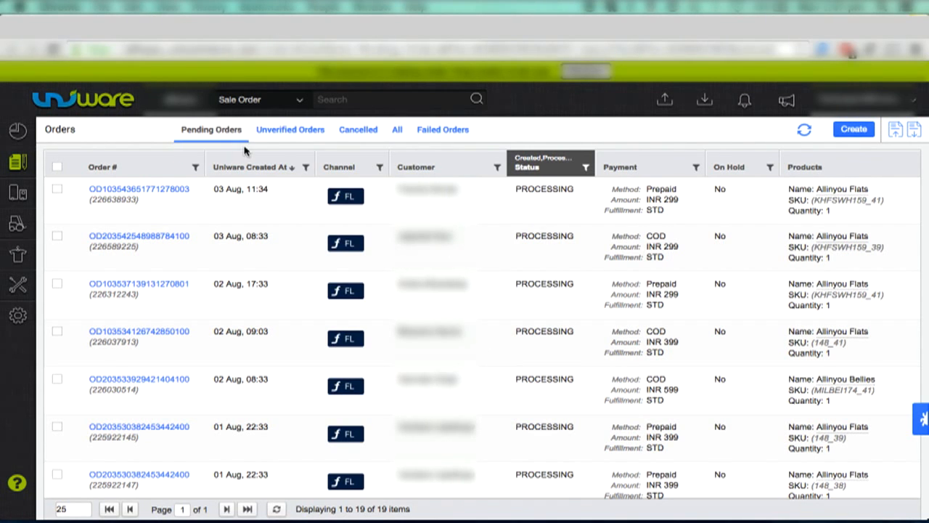
mouse_move(135, 126)
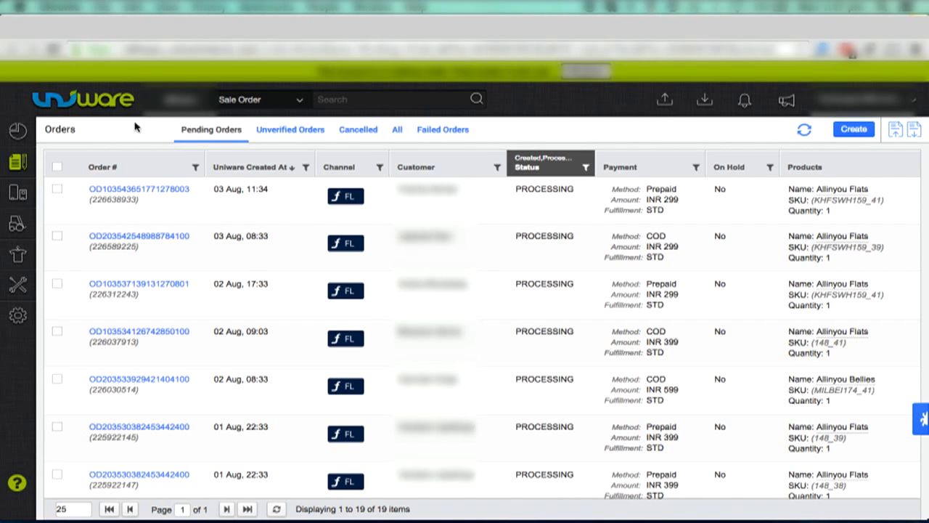
Select all 19 pending orders and run Sync with Channel for Flipkart, leaving 3 pending.
click(57, 167)
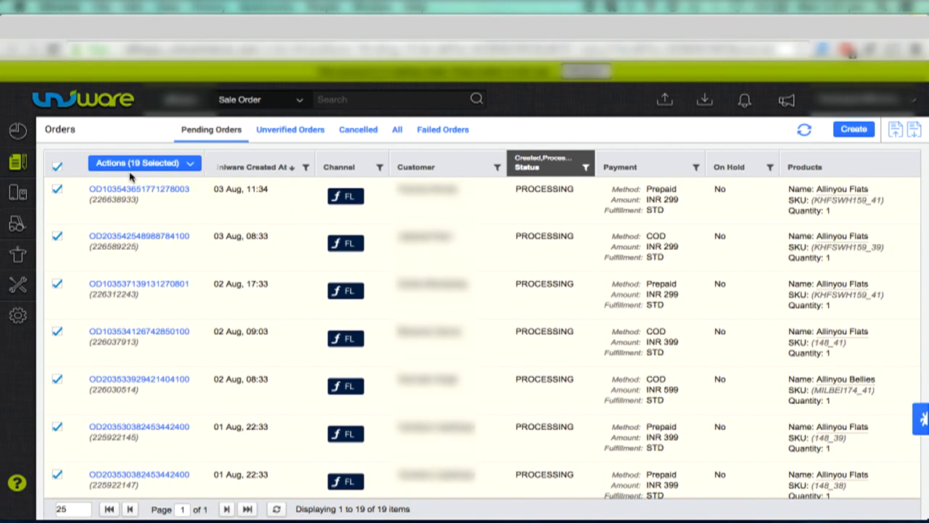
click(137, 162)
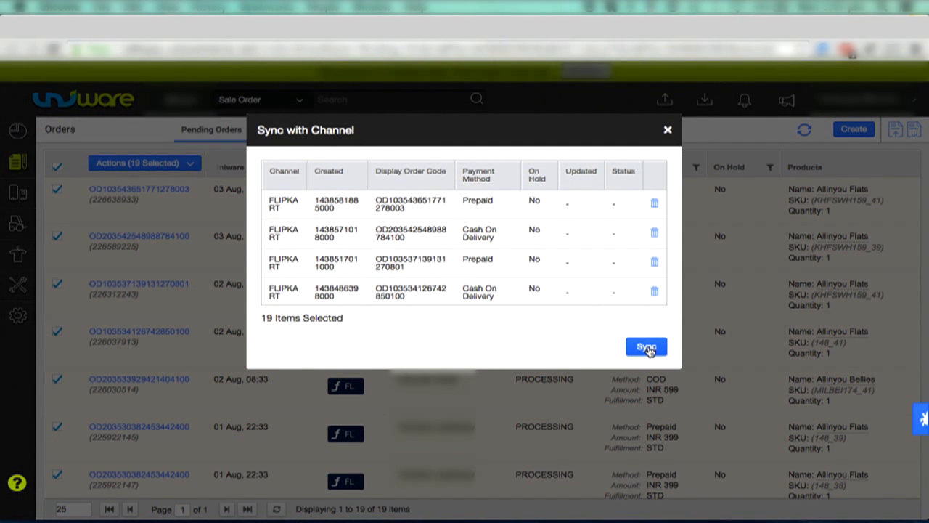
click(645, 346)
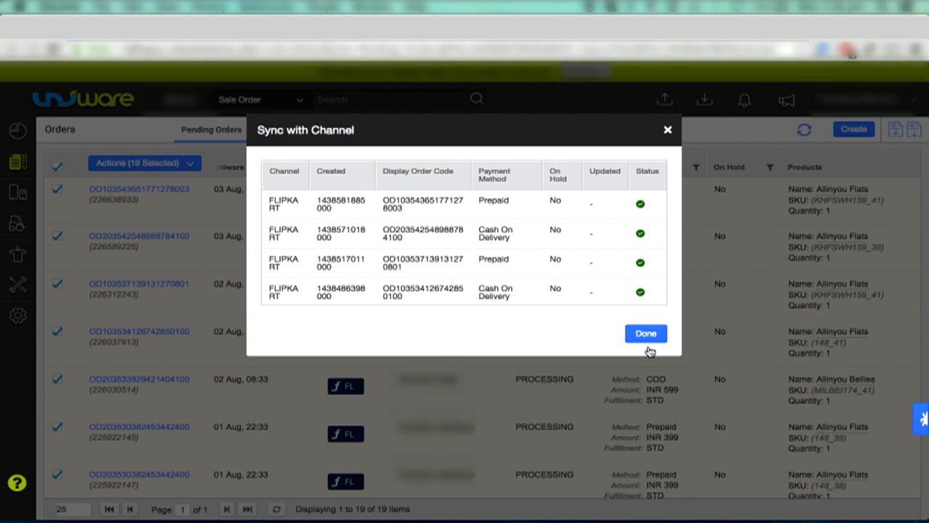
click(645, 333)
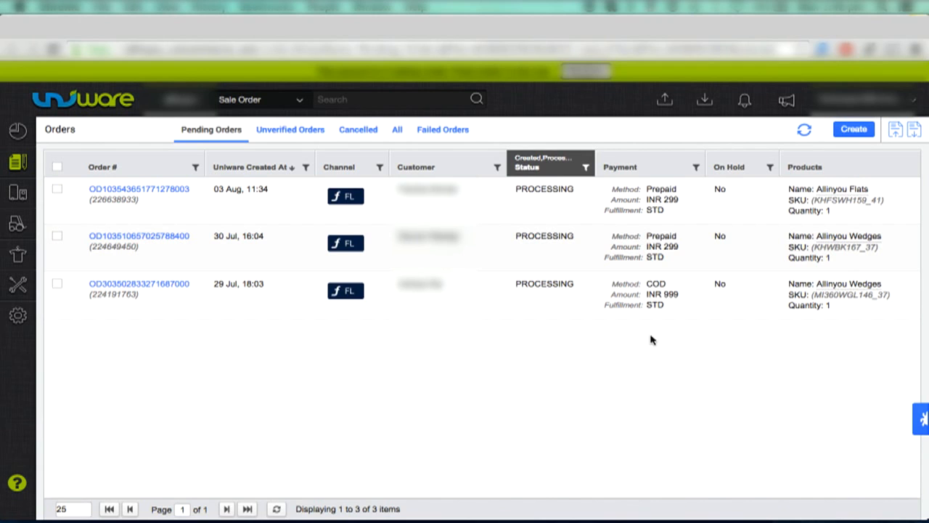
mouse_move(57, 182)
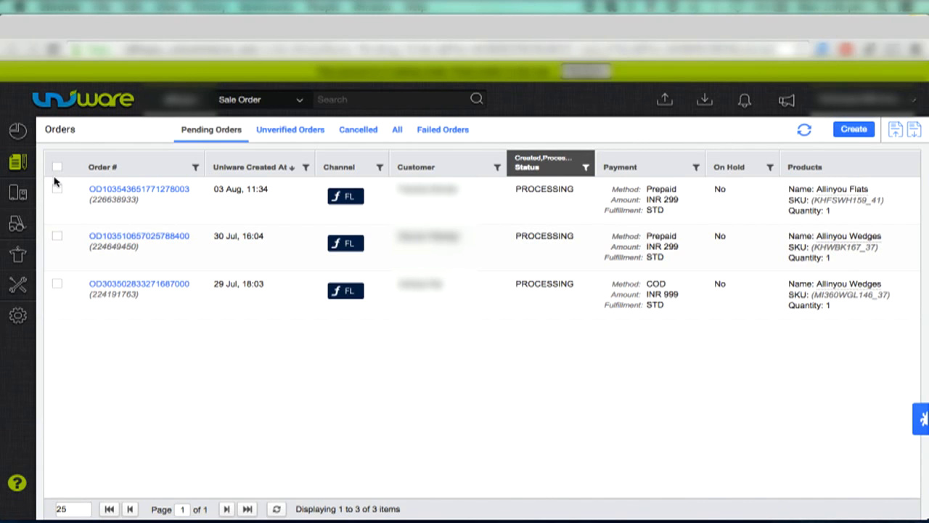